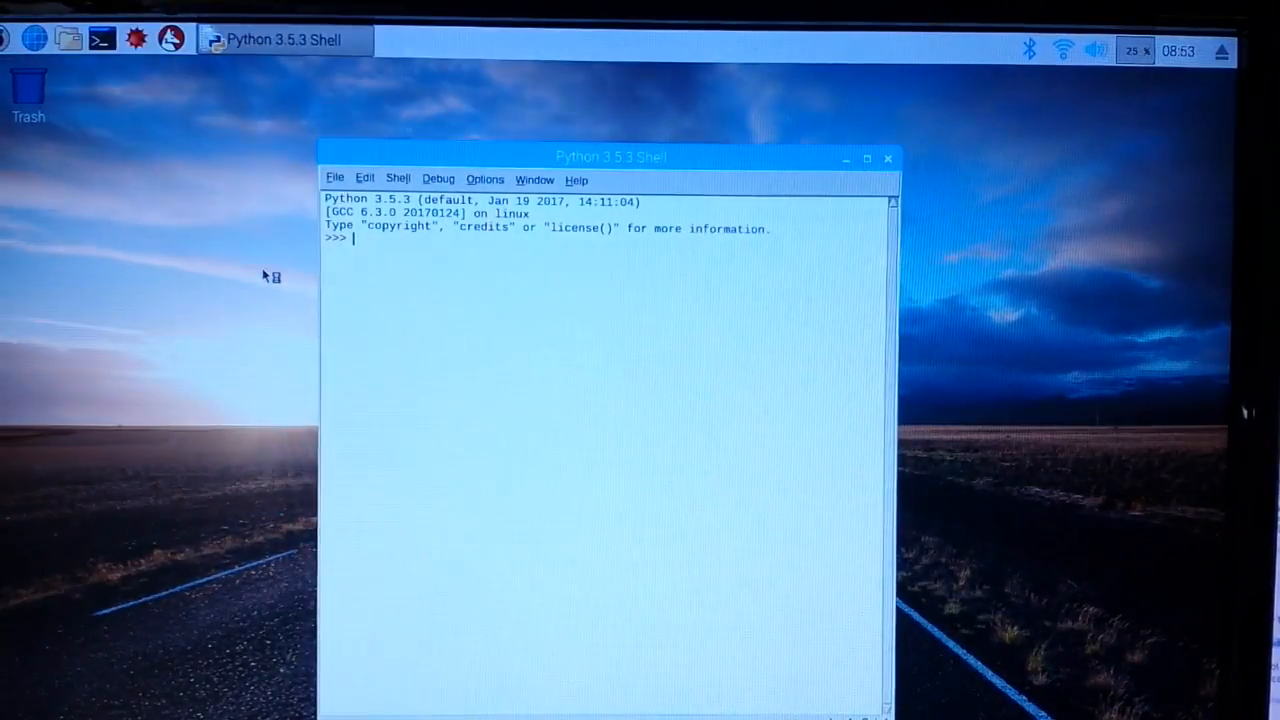
Step: Bring up the Open File dialog listing the python_games scripts
{"action": "left_click", "coordinate": [335, 177]}
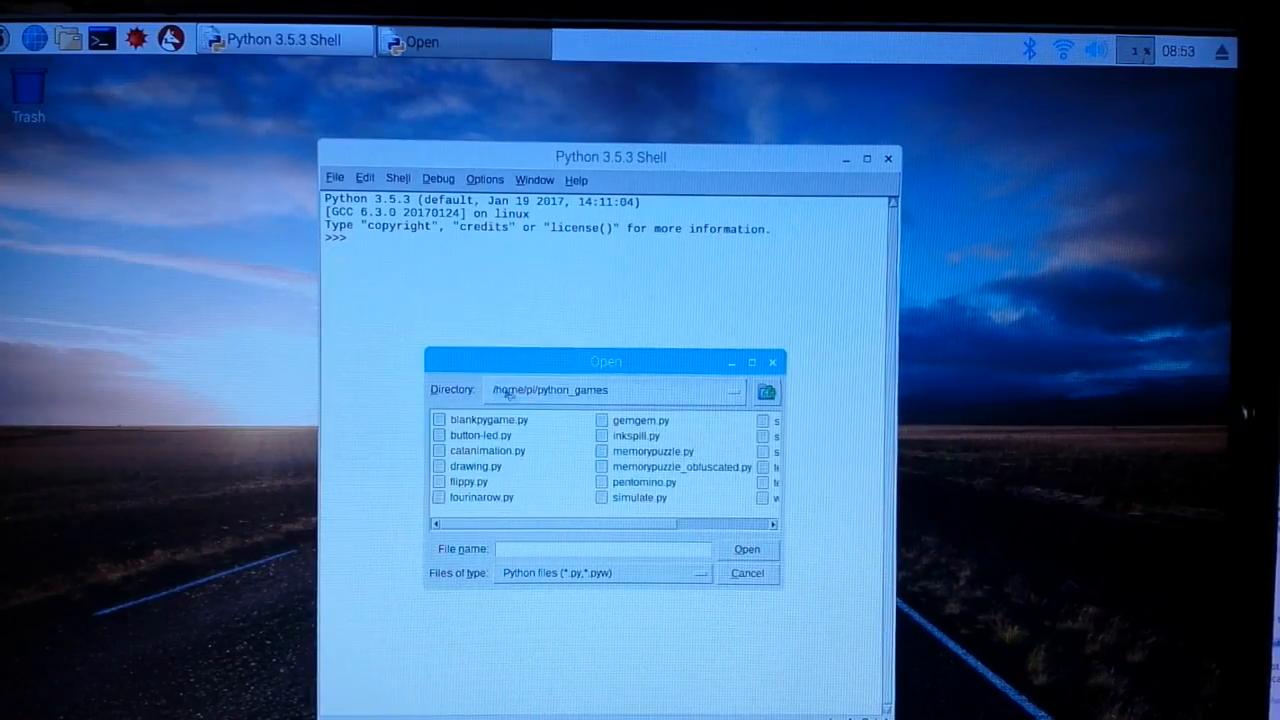
Step: Select button-led.py in the Open dialog and load it into an editor window
{"action": "left_click", "coordinate": [481, 435]}
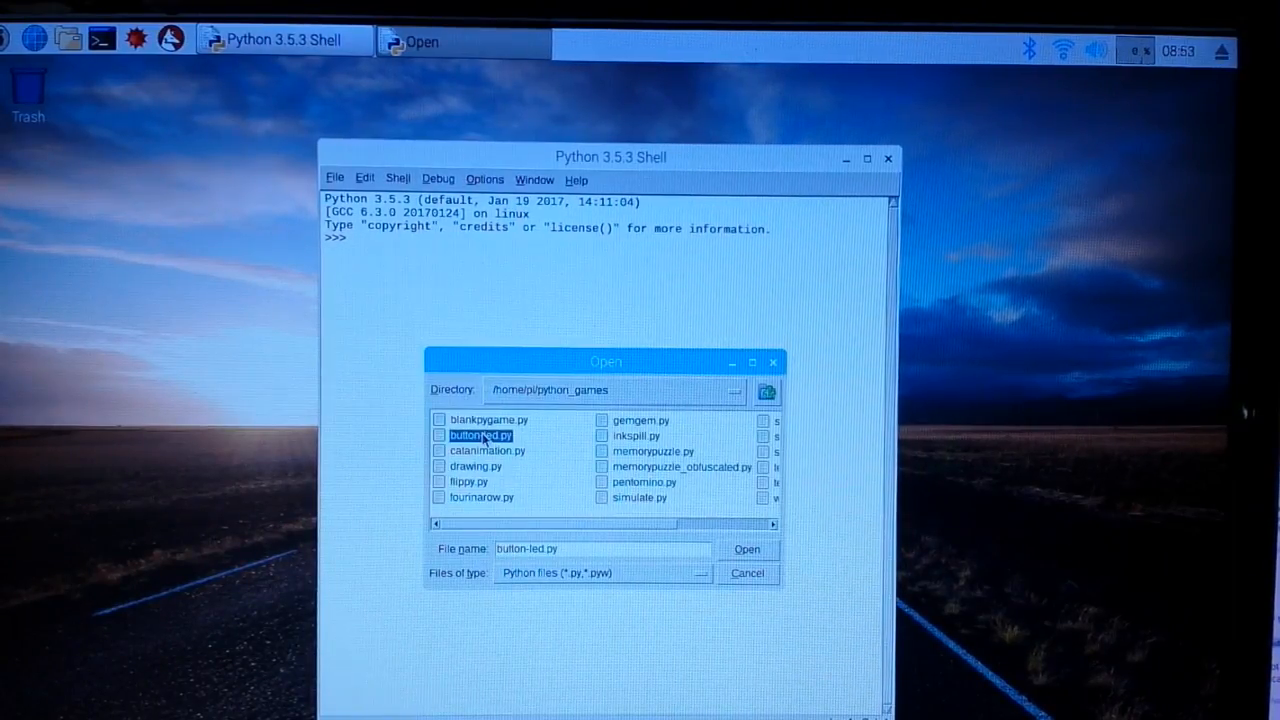
{"action": "left_click", "coordinate": [747, 549]}
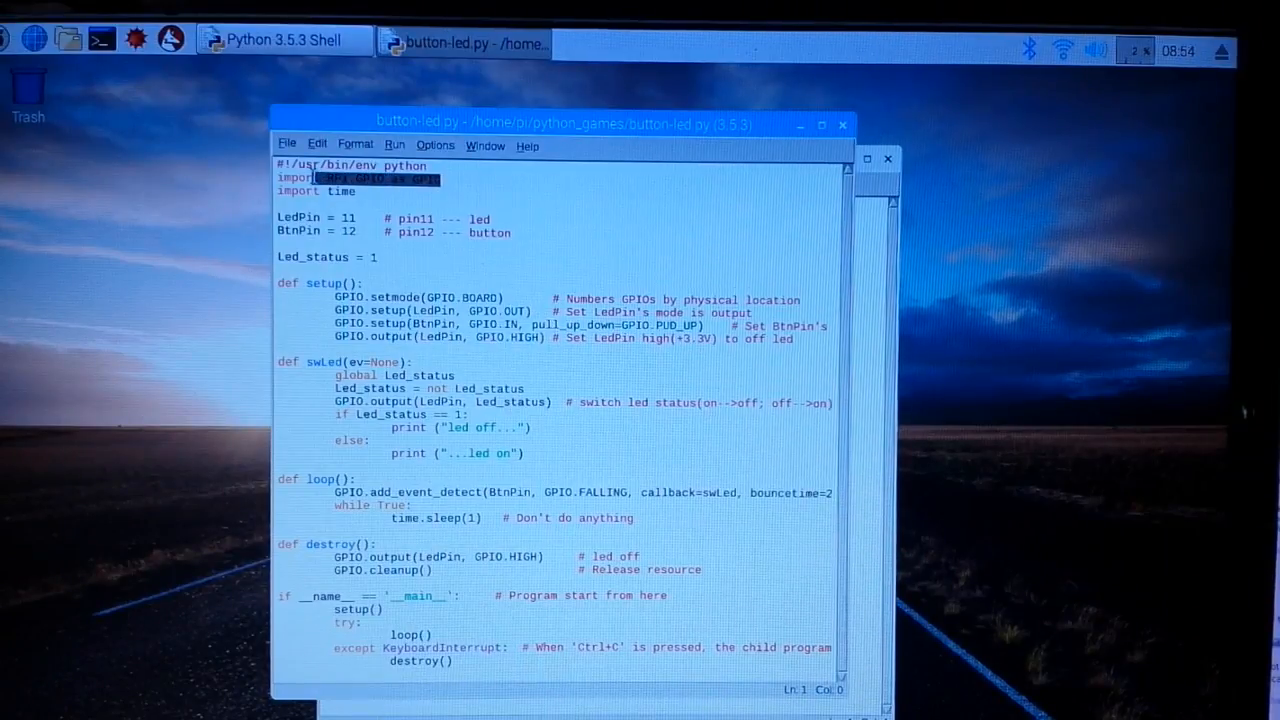